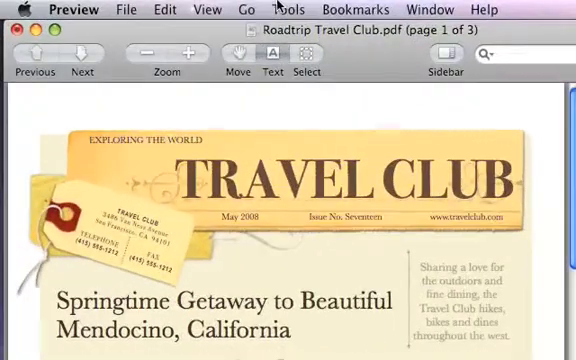
# - Show the Roadtrip Travel Club PDF's three page thumbnails in the sidebar
pyautogui.click(444, 63)
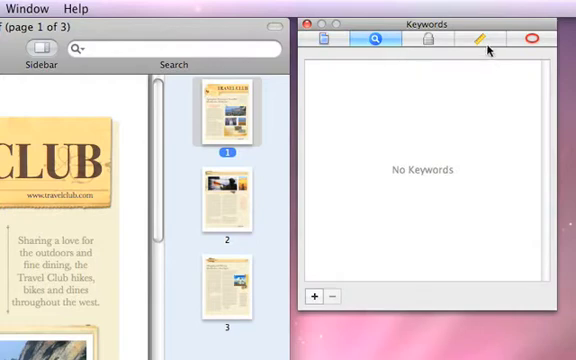
pyautogui.moveTo(476, 43)
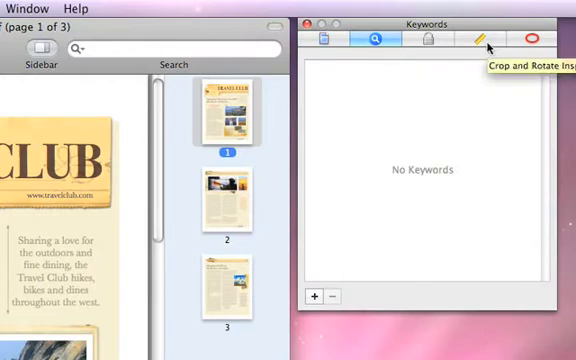
# - View the Crop and Rotate inspector, showing 612 × 792 point media and crop boxes
pyautogui.click(472, 42)
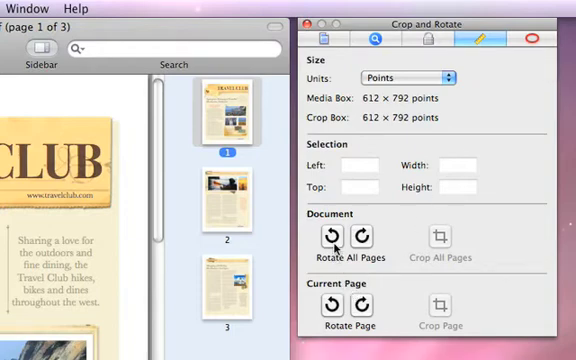
pyautogui.click(358, 237)
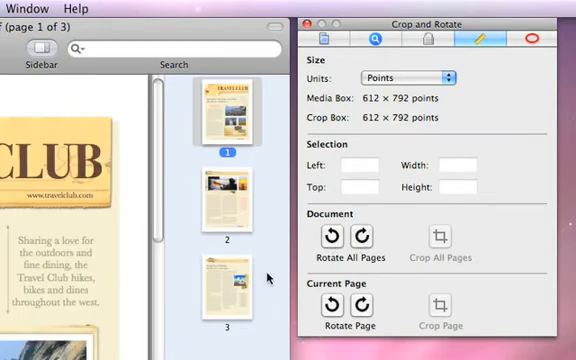
# - Move the Shopping and Dining page thumbnail from third to second position
pyautogui.click(231, 290)
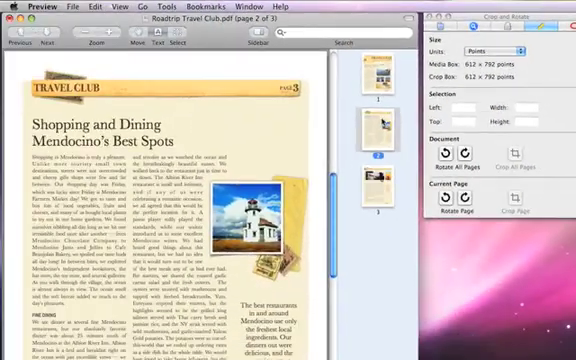
pyautogui.click(92, 8)
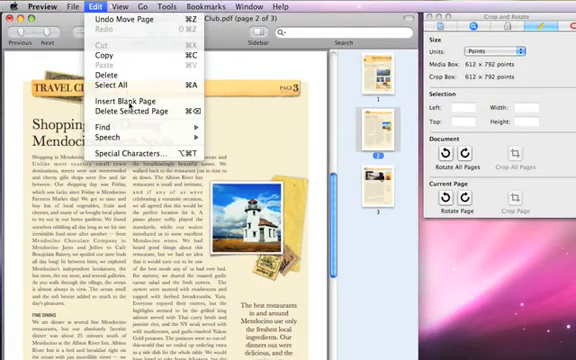